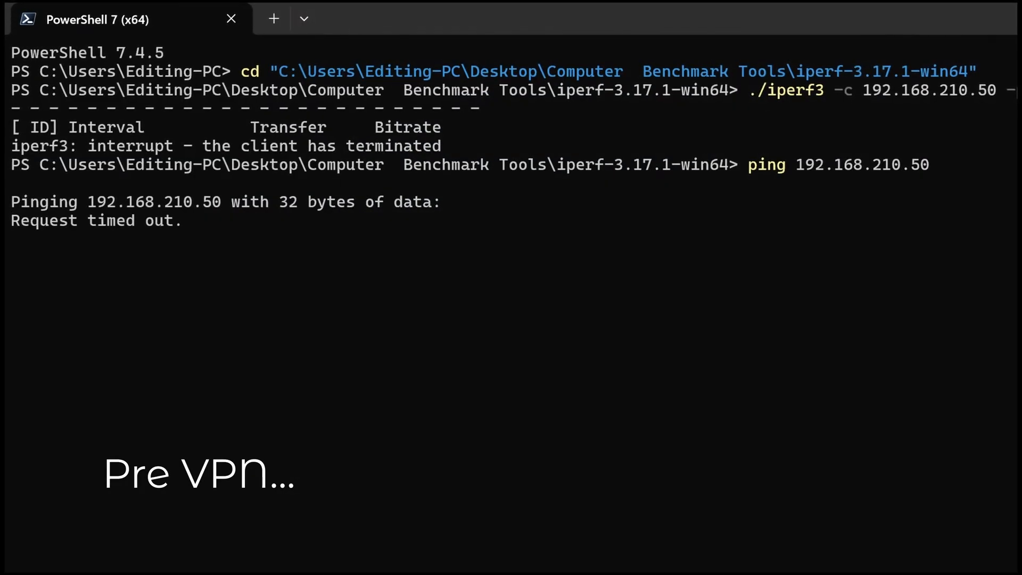
# Ping 192.168.210.50 again after the pre-VPN requests all timed out
pyautogui.doubleClick(74, 221)
pyautogui.write('ping 192.168.210.50')
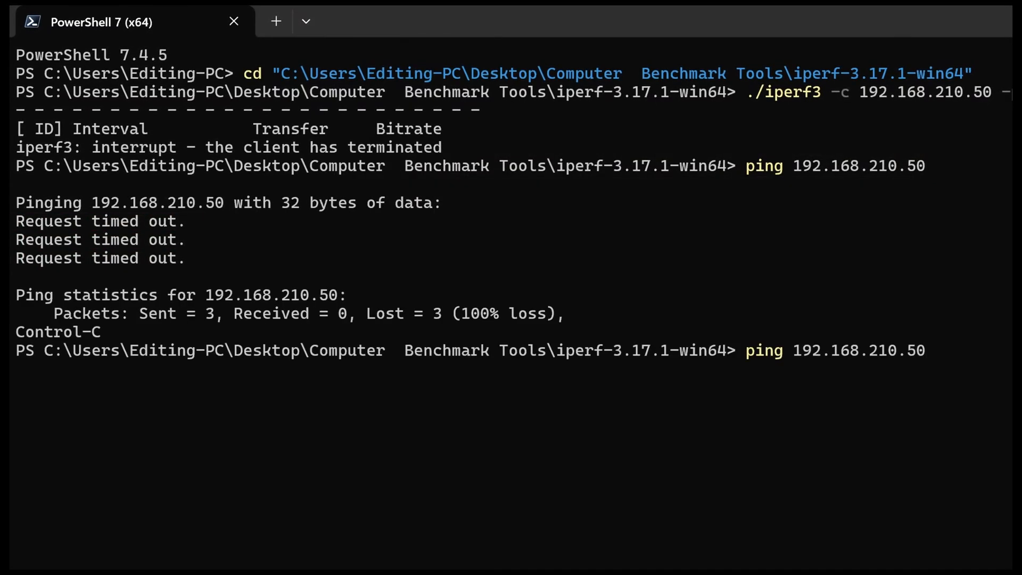
pyautogui.press('Enter')
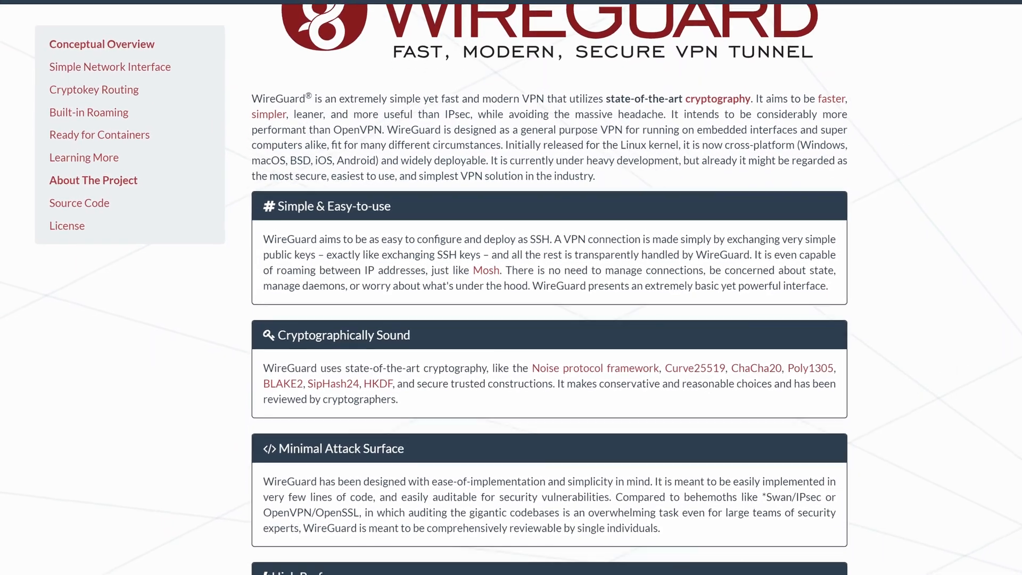
pyautogui.scroll(-3)
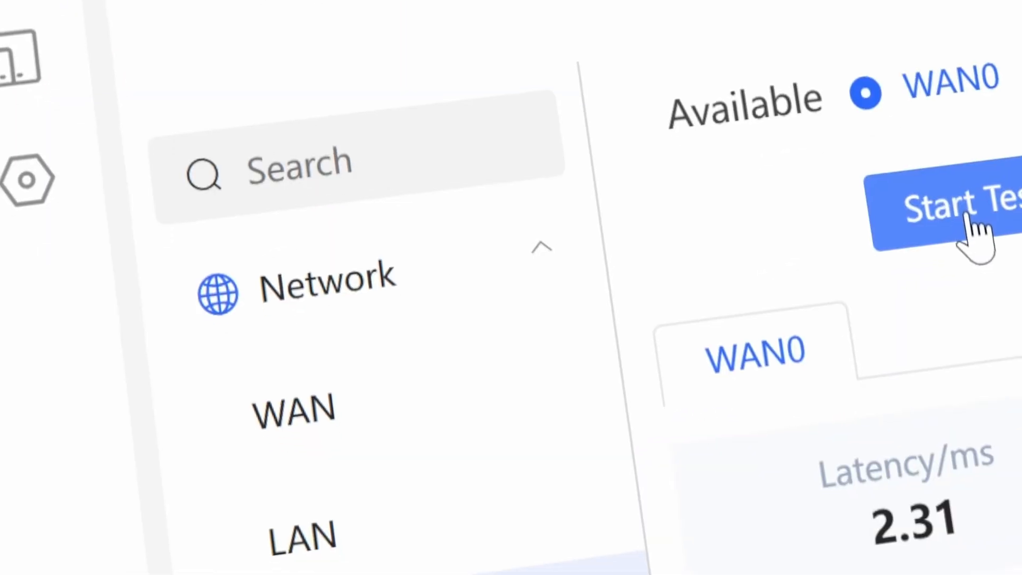
# Start the WAN0 speed test on the Reyee router's Network > Speed Test page
pyautogui.click(967, 208)
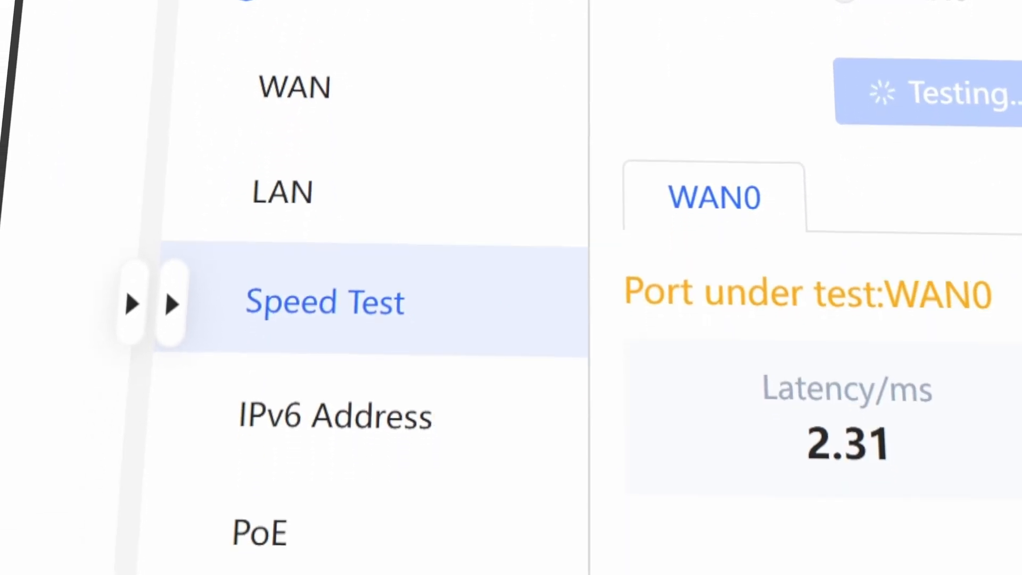